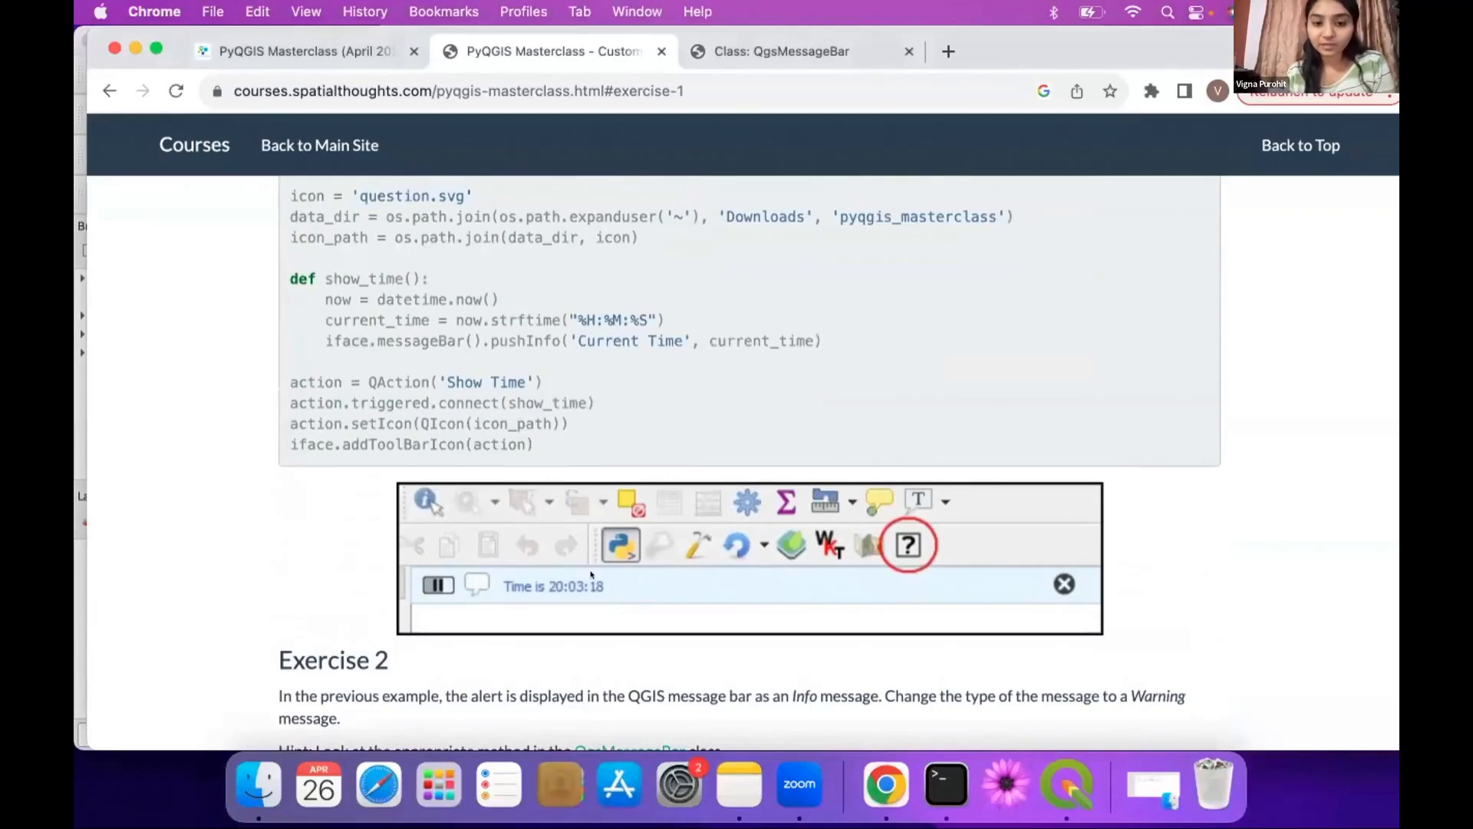
# Step: Scroll the course page down to Exercise 2 and its QgsMessageBar hint
pyautogui.scroll(-3)
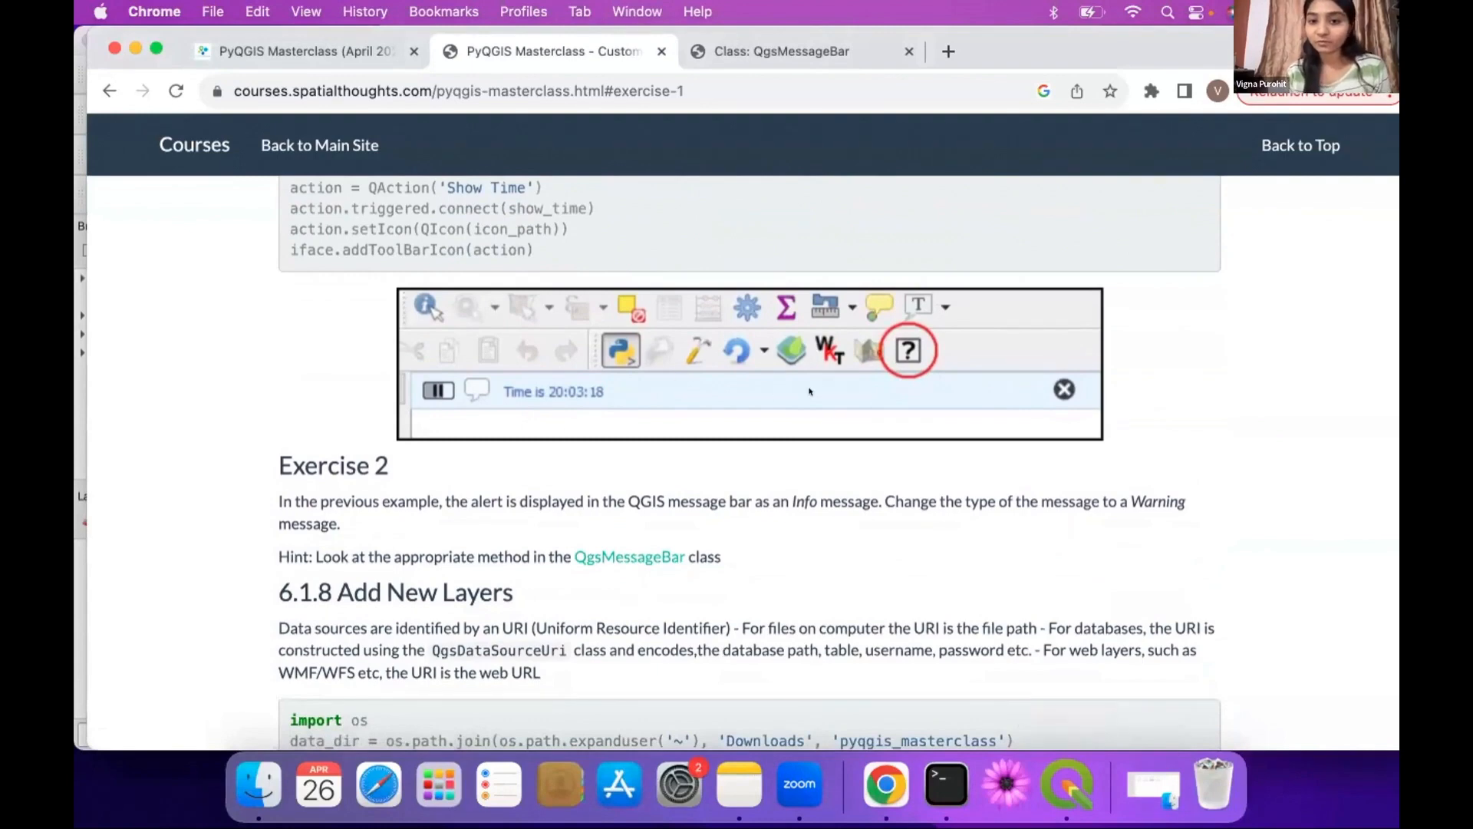
pyautogui.moveTo(842, 404)
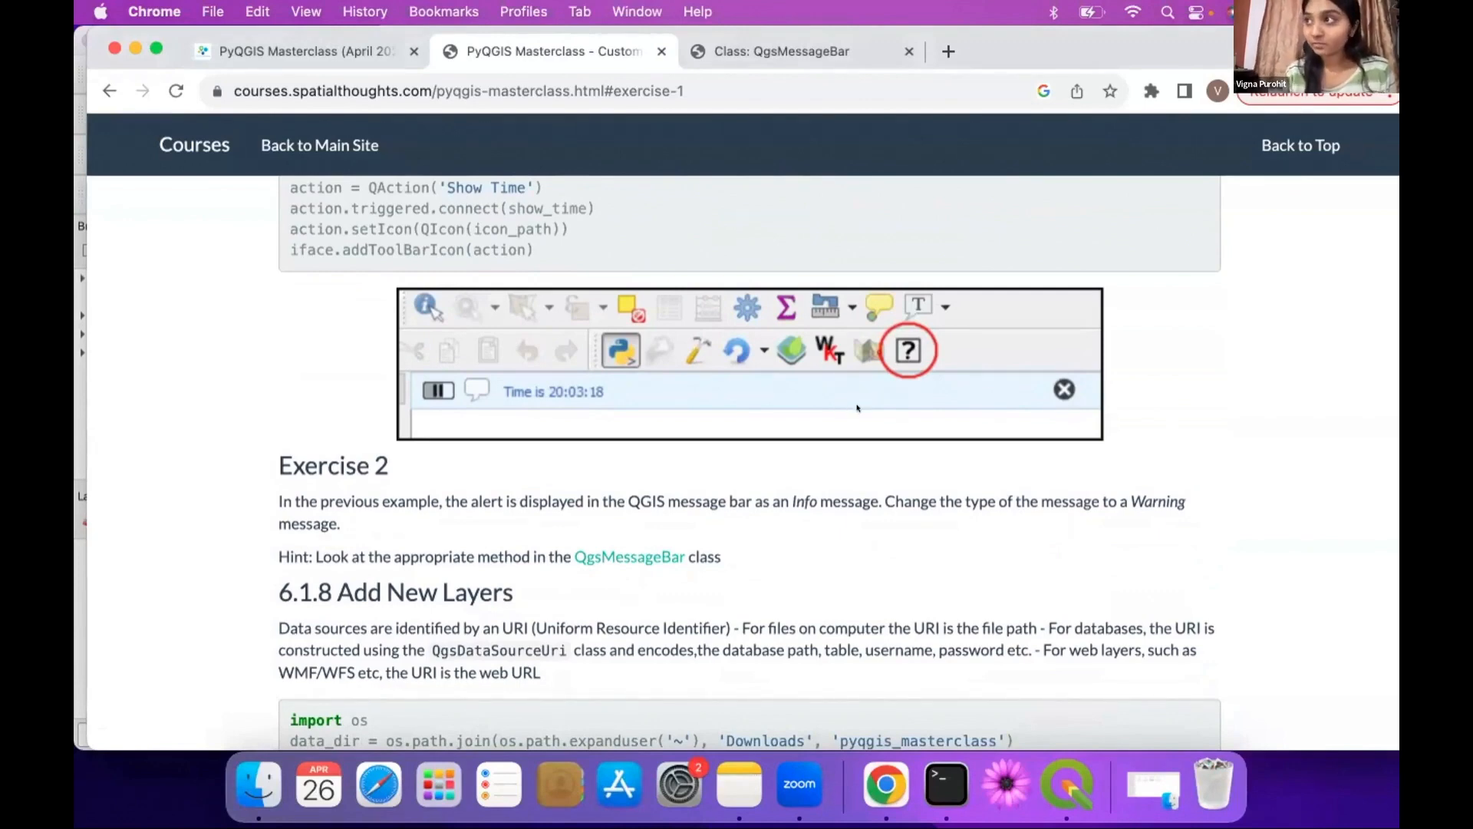
pyautogui.scroll(-3)
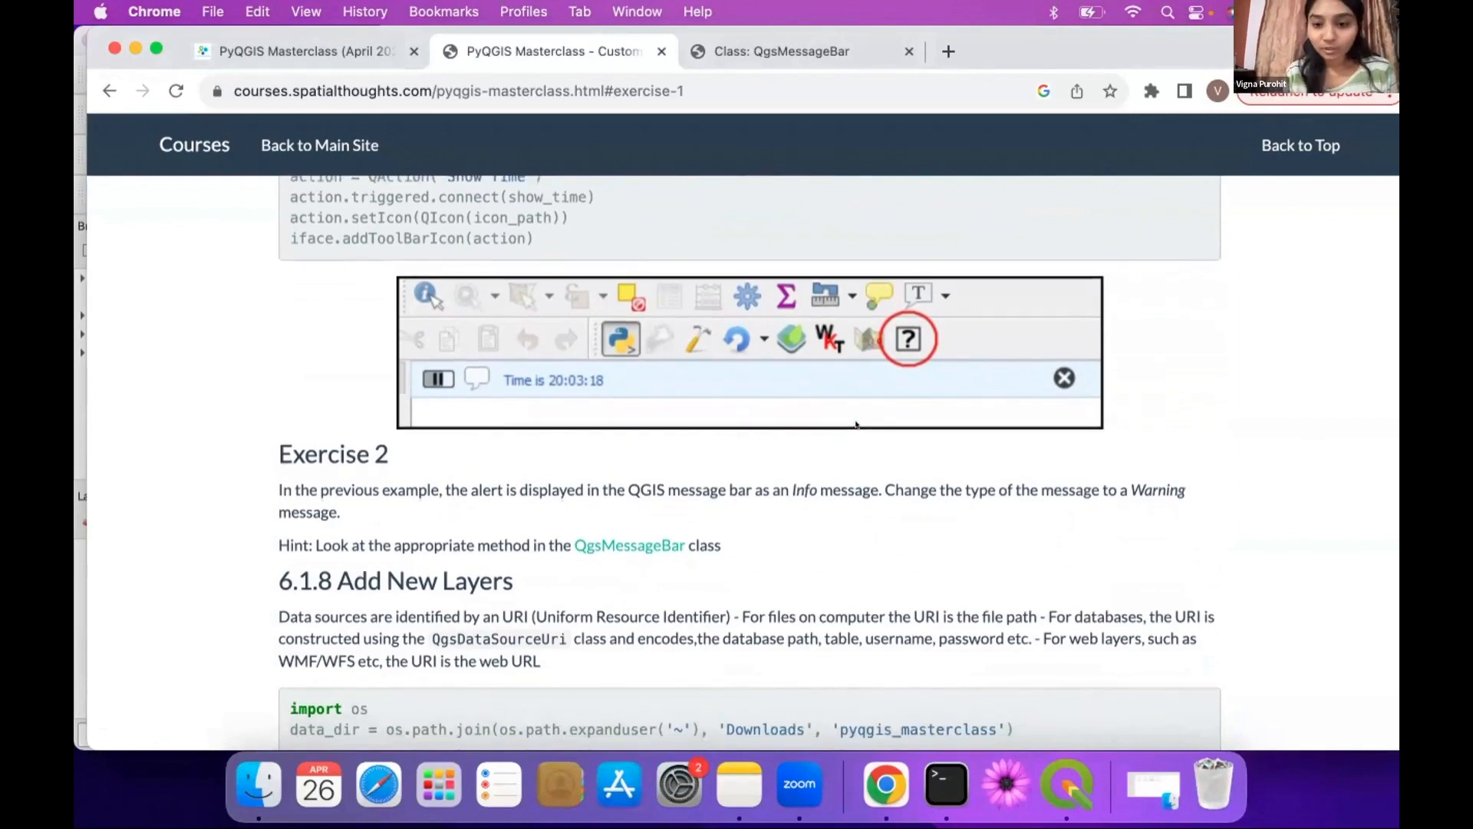
pyautogui.scroll(-3)
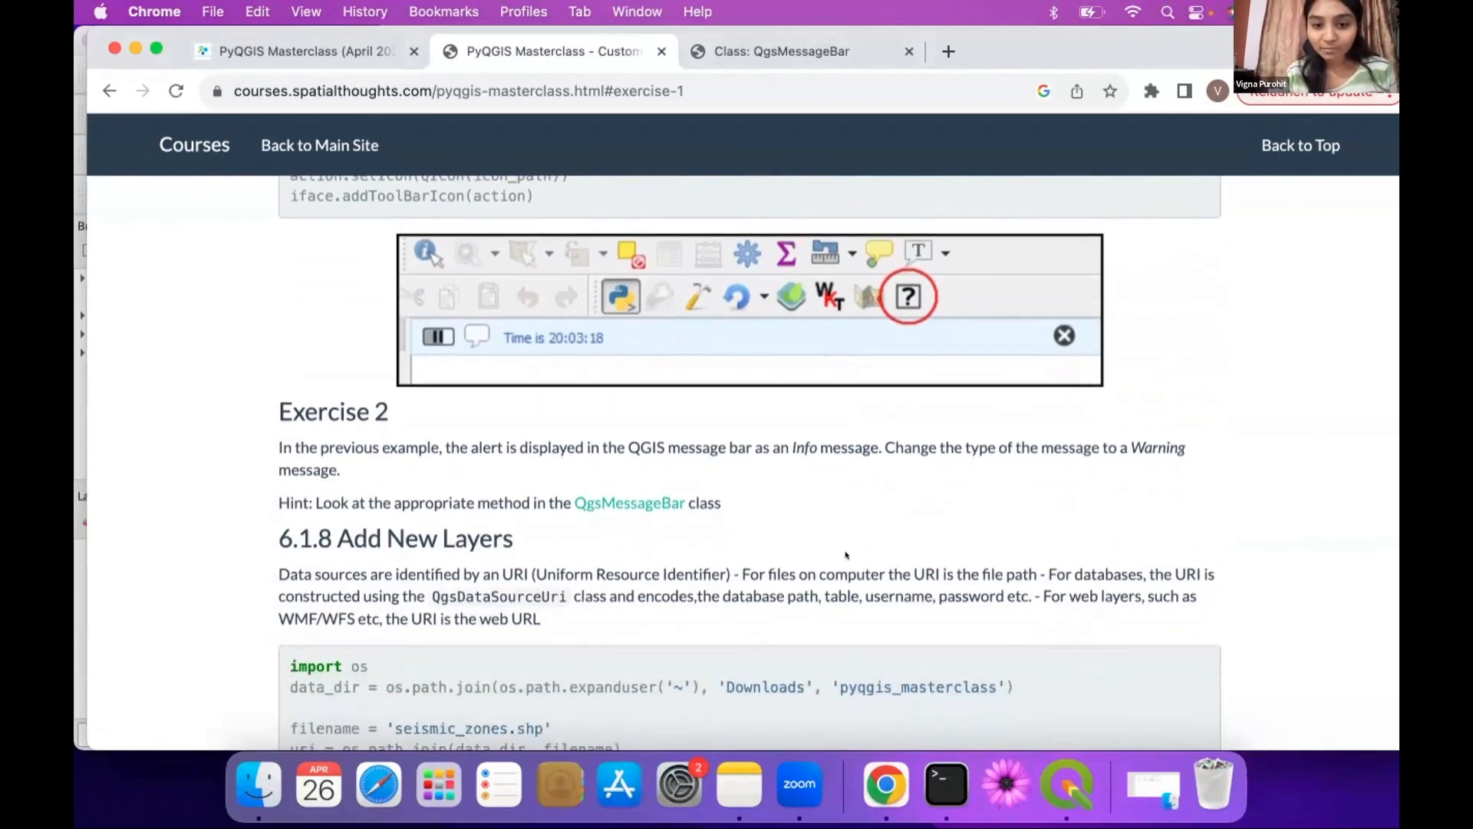
pyautogui.scroll(-3)
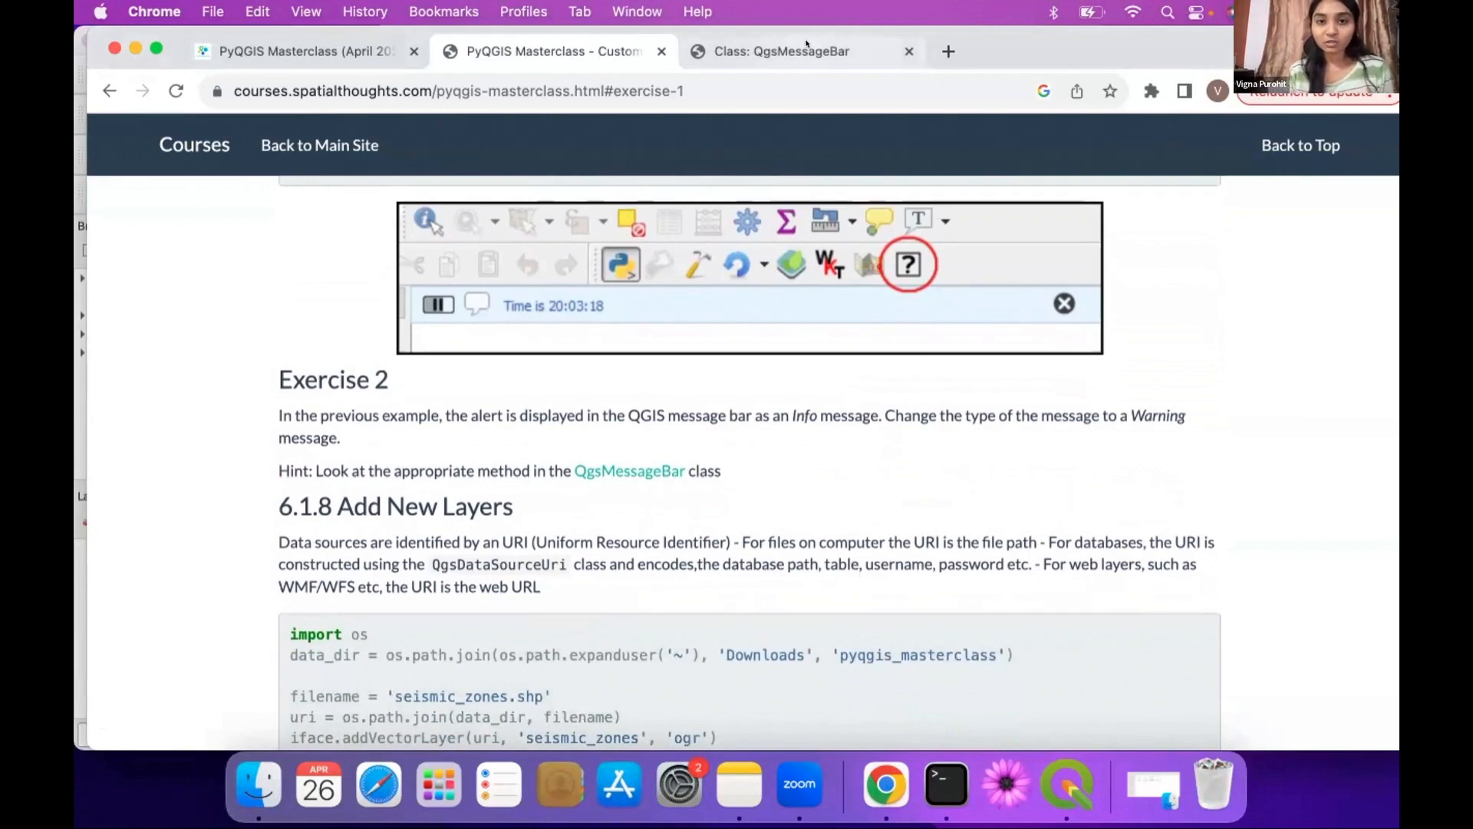
# Step: View the QgsMessageBar class reference and its pushInfo/pushWarning methods
pyautogui.click(782, 51)
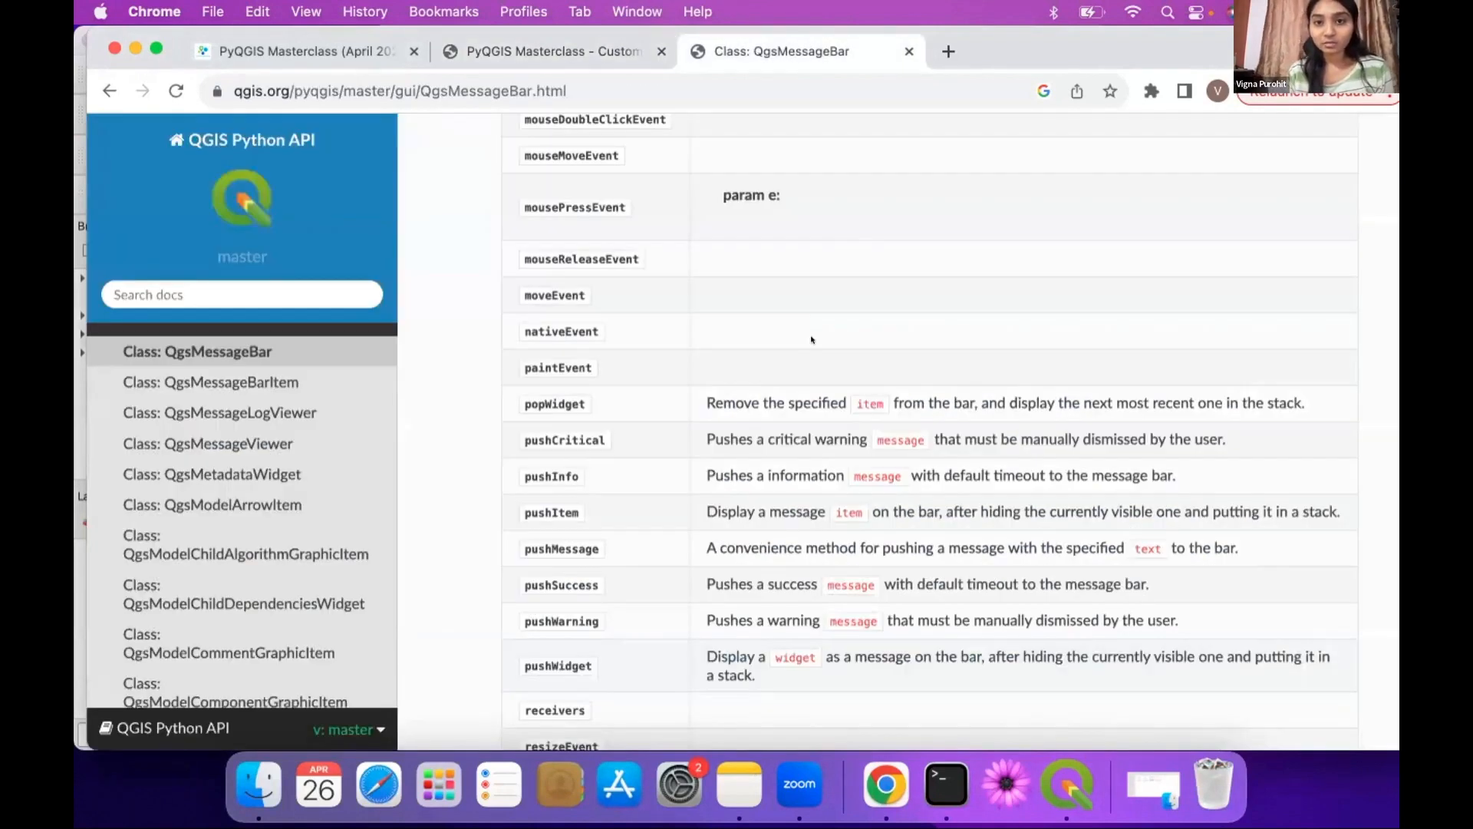
pyautogui.scroll(-3)
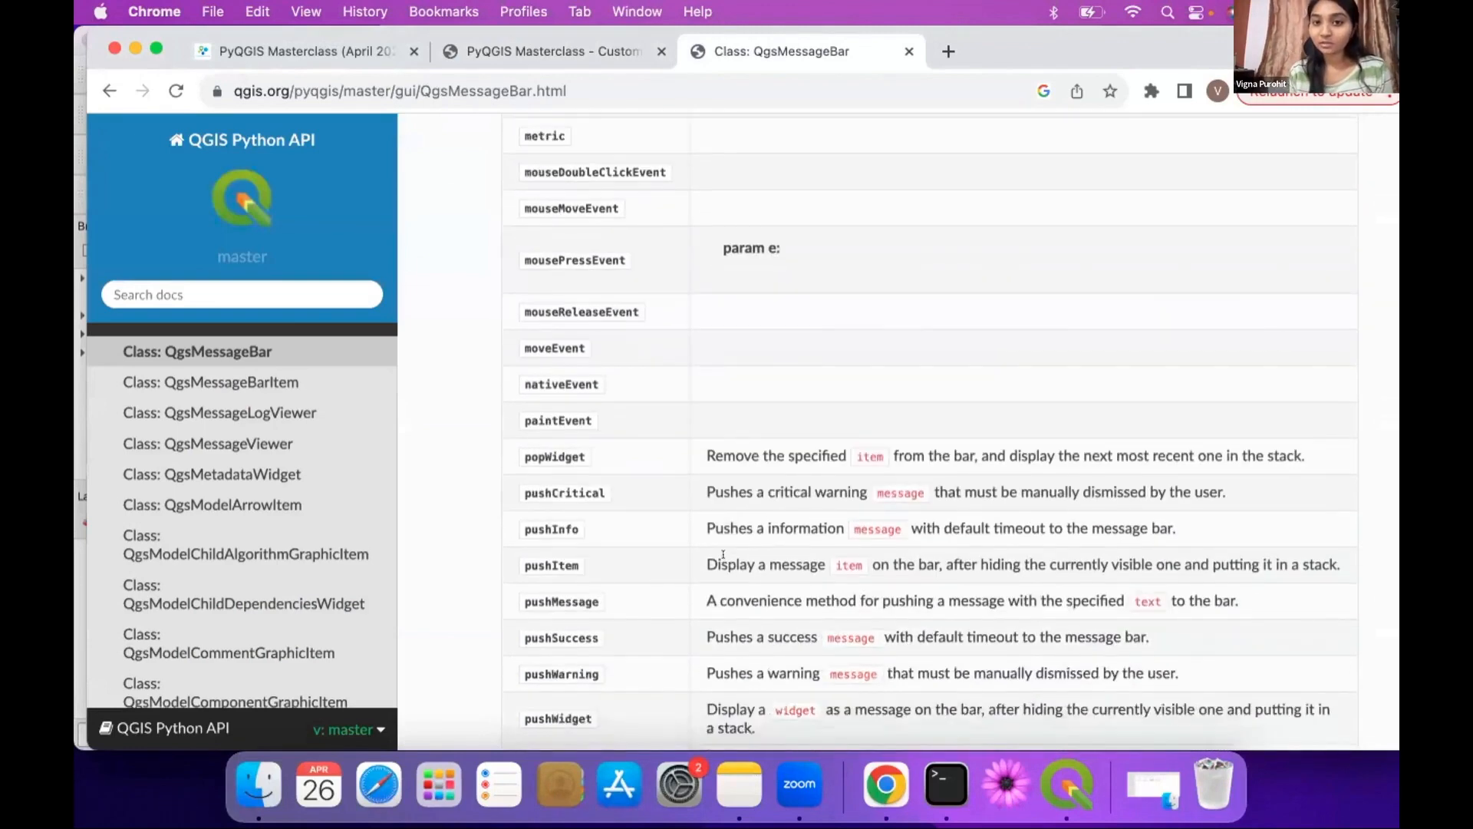
pyautogui.moveTo(612, 126)
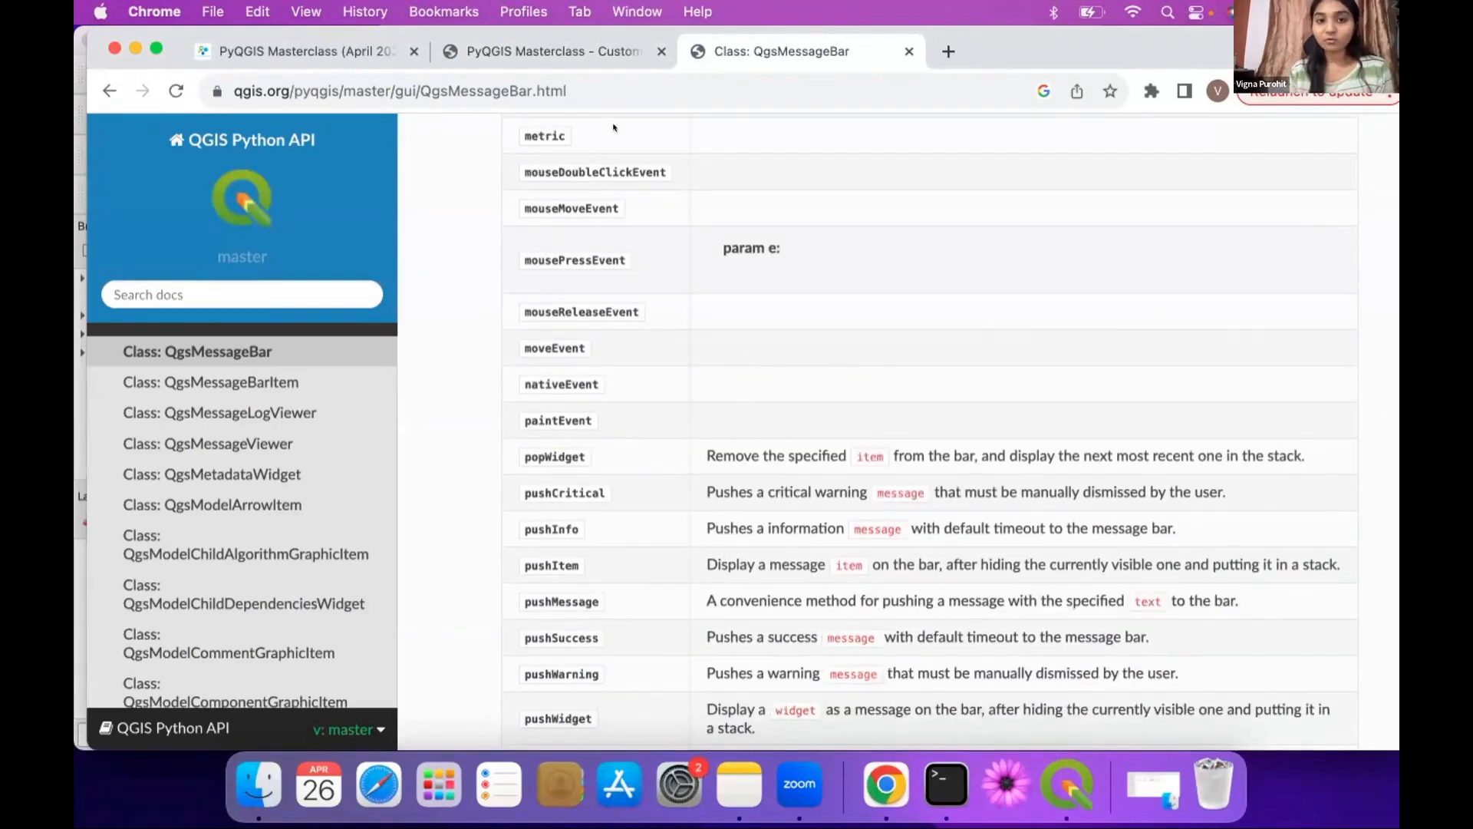
# Step: Return to the PyQGIS Masterclass page showing the show_time pushInfo example code
pyautogui.click(549, 51)
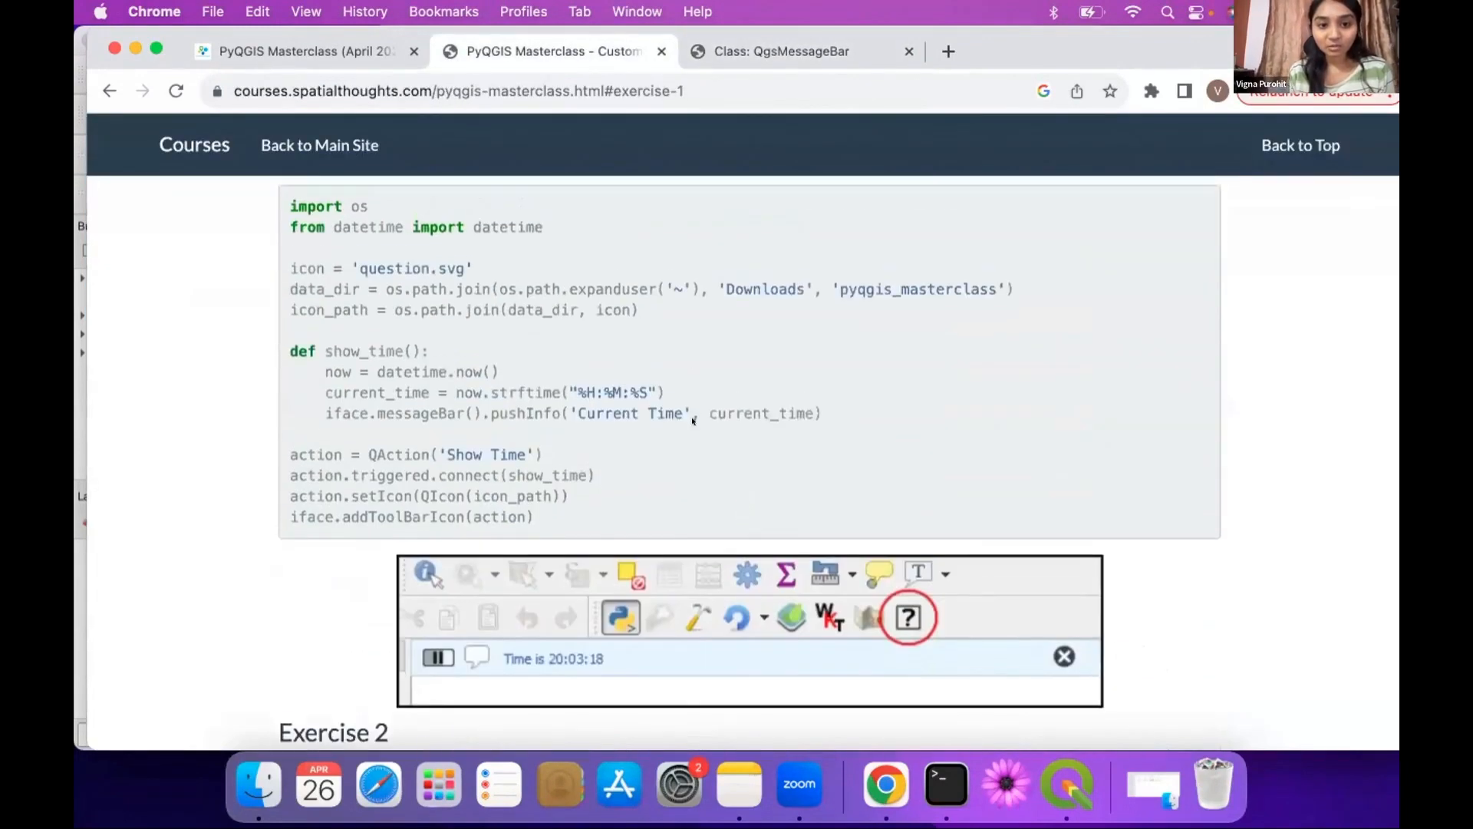
pyautogui.scroll(-3)
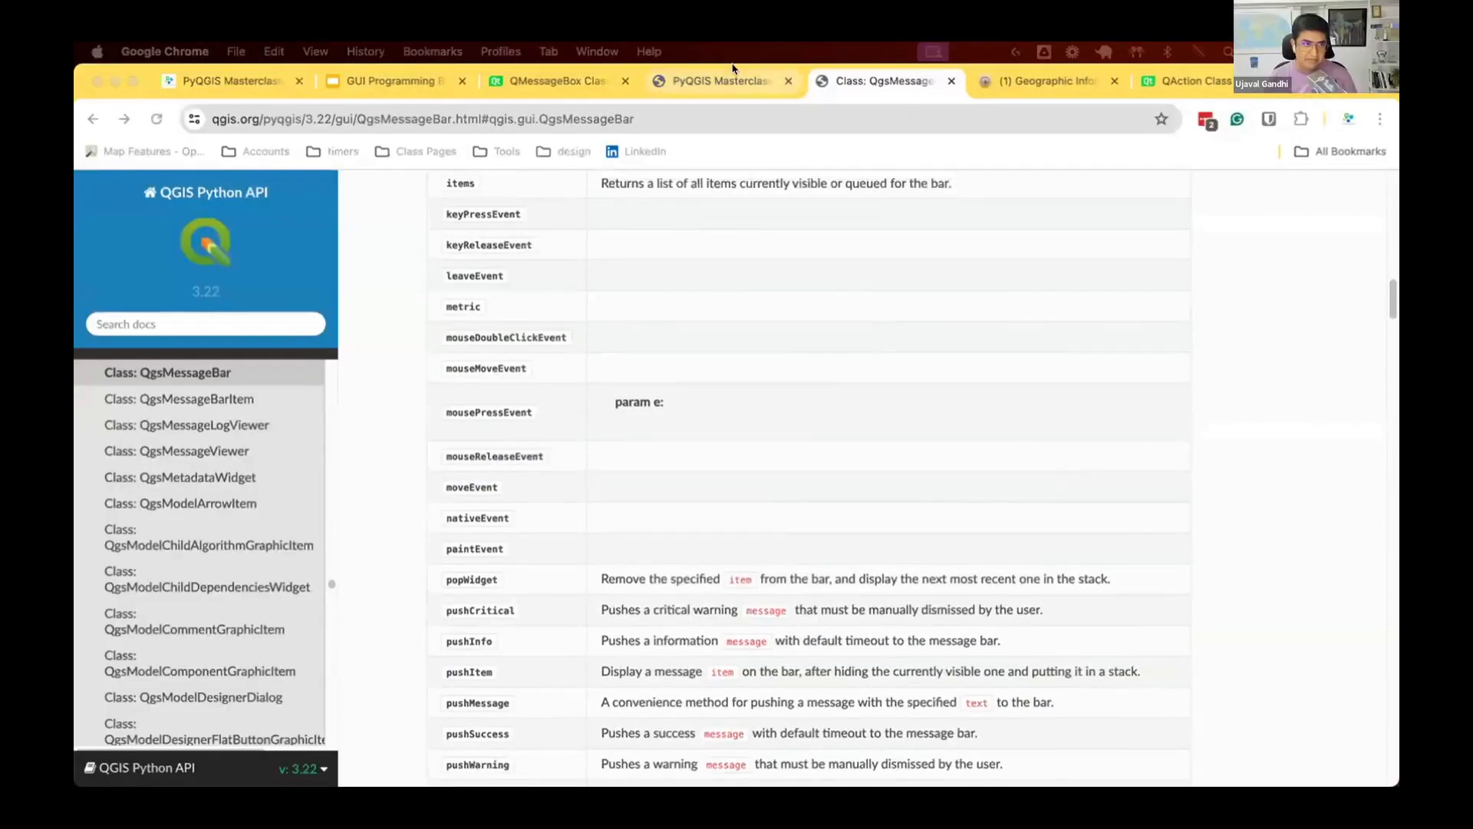
pyautogui.click(719, 80)
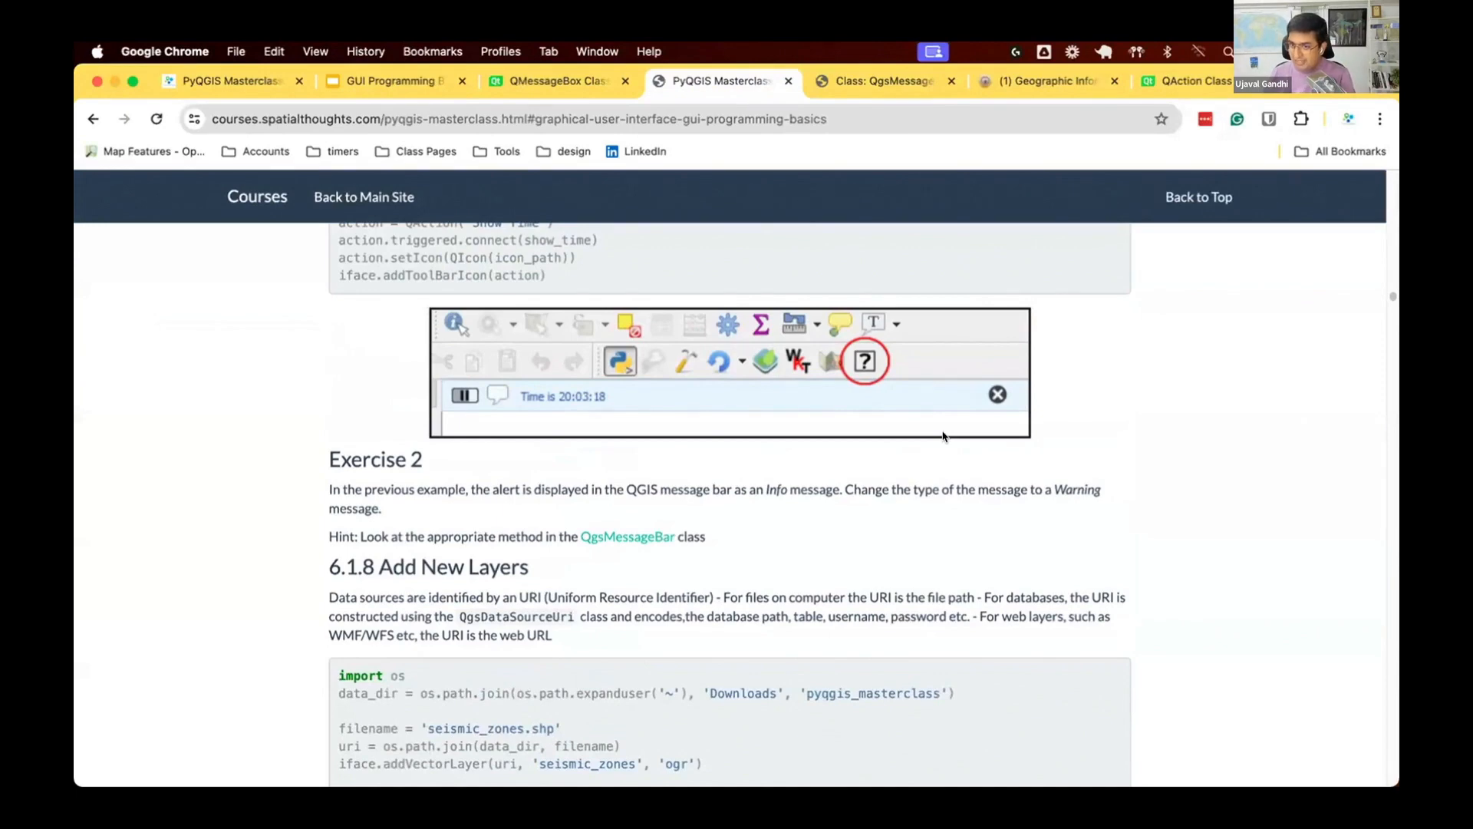
pyautogui.moveTo(656, 430)
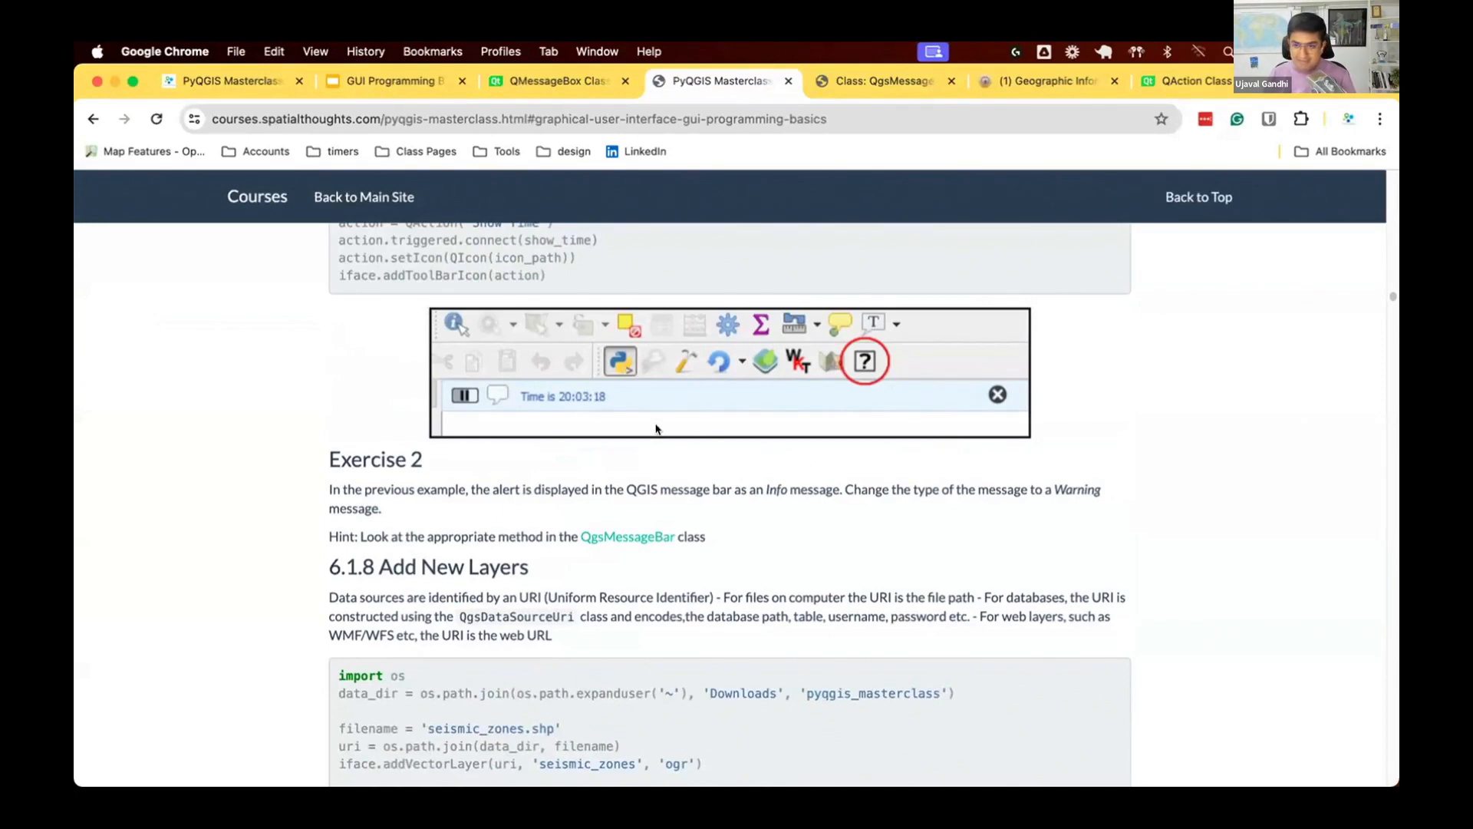